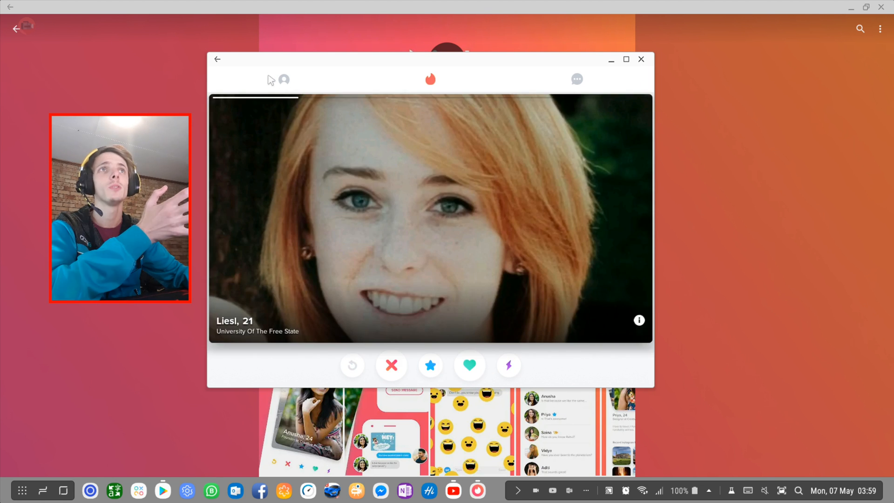
Step: Open your own Tinder profile page from the top-bar profile icon
click(283, 79)
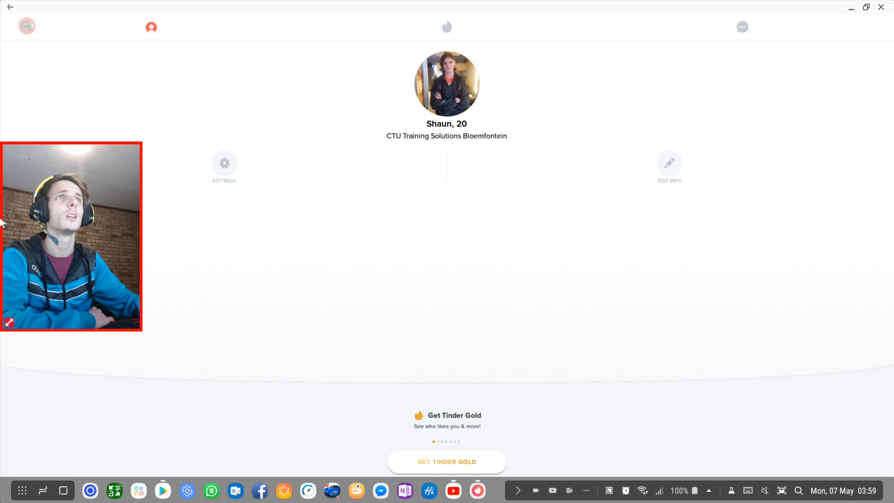
Step: Open Settings and review discovery preferences: women, 80 km maximum distance, ages 18–30
click(224, 166)
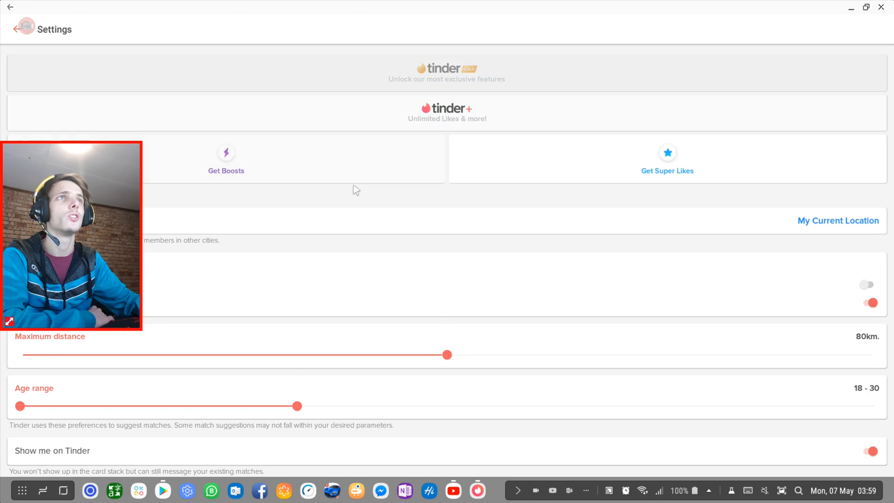
scroll(down, 3)
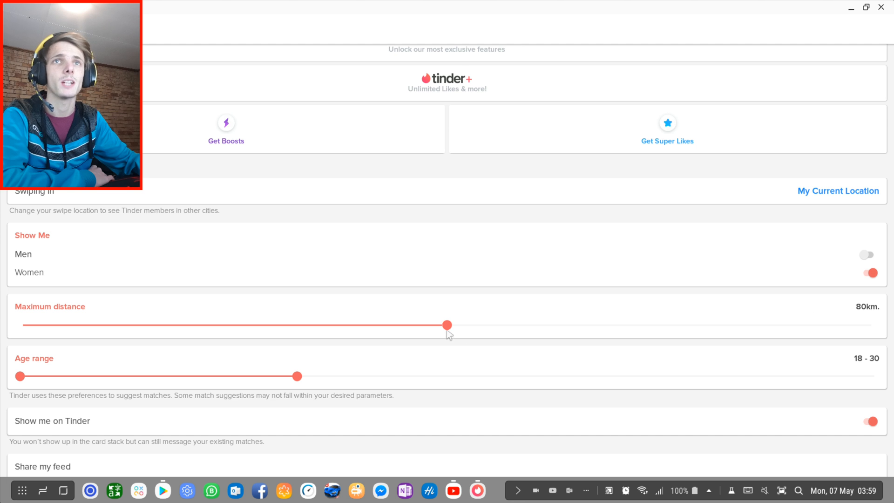
mouse_move(550, 330)
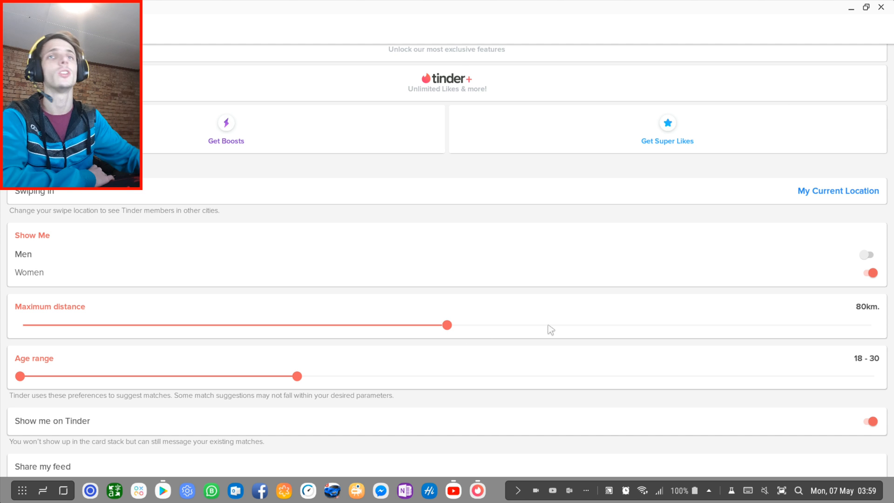
mouse_move(371, 403)
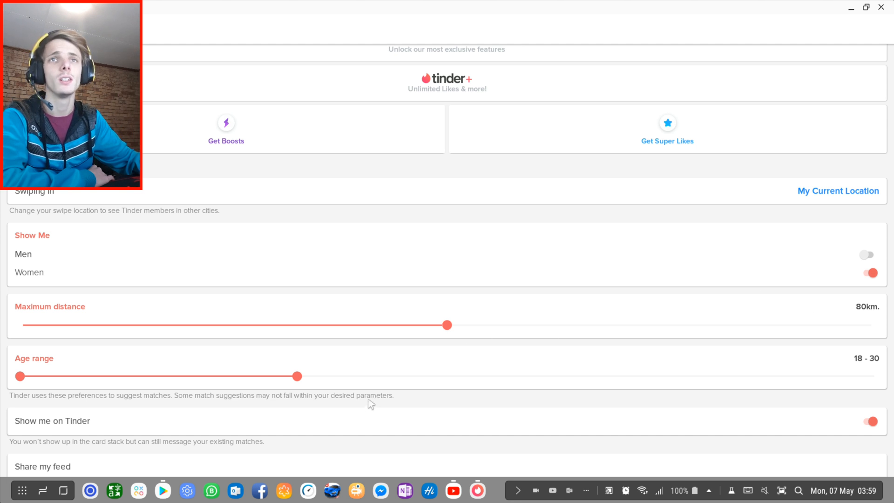
mouse_move(324, 369)
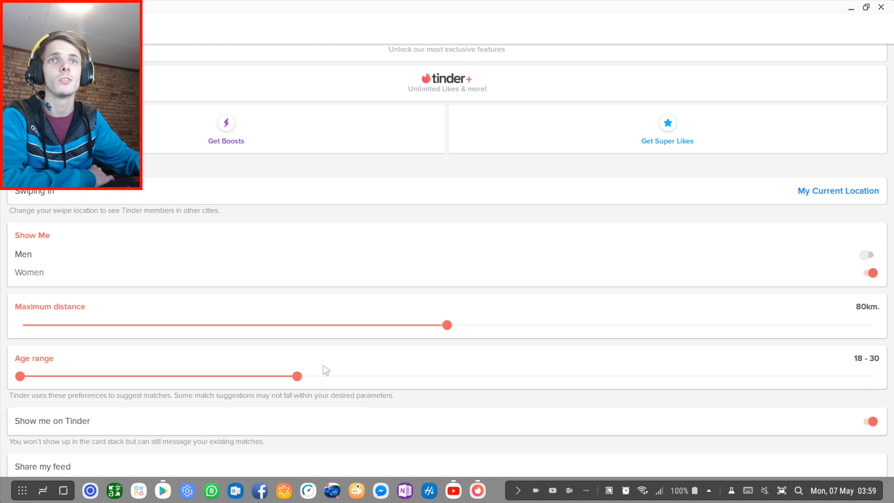
scroll(down, 3)
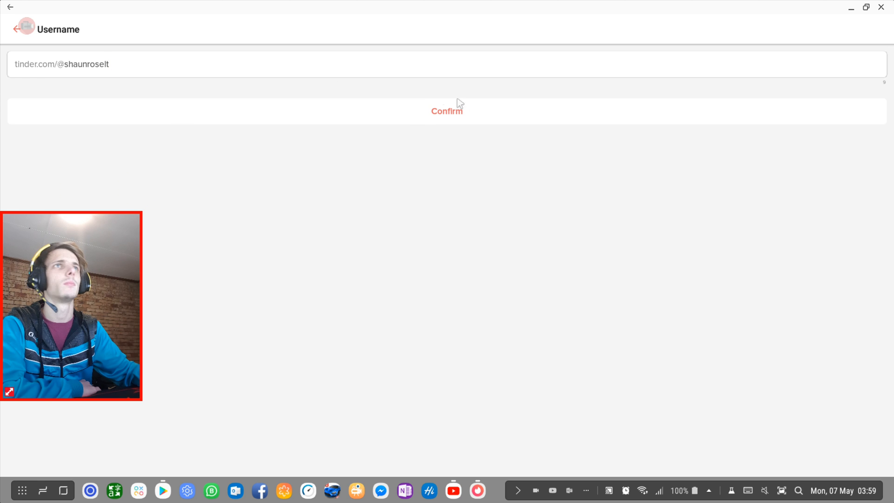
mouse_move(452, 119)
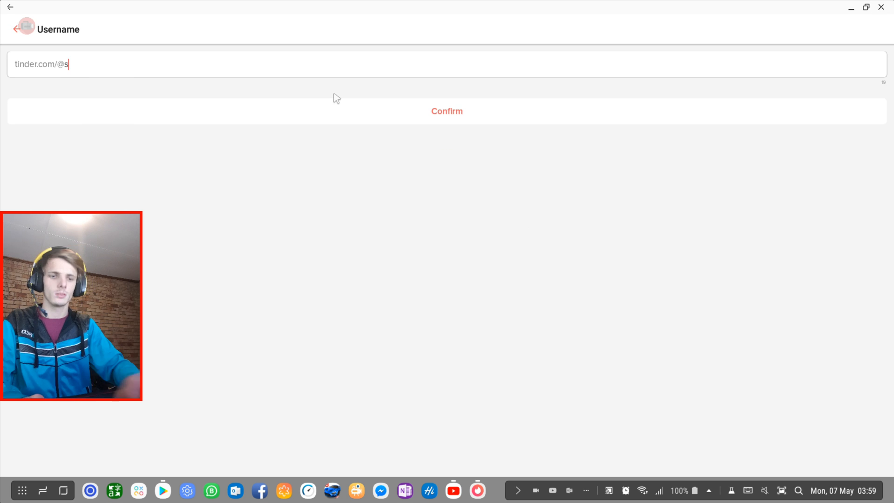
Step: Enter 'haunroselt' as the web username, then leave without confirming it
text(haunroselt)
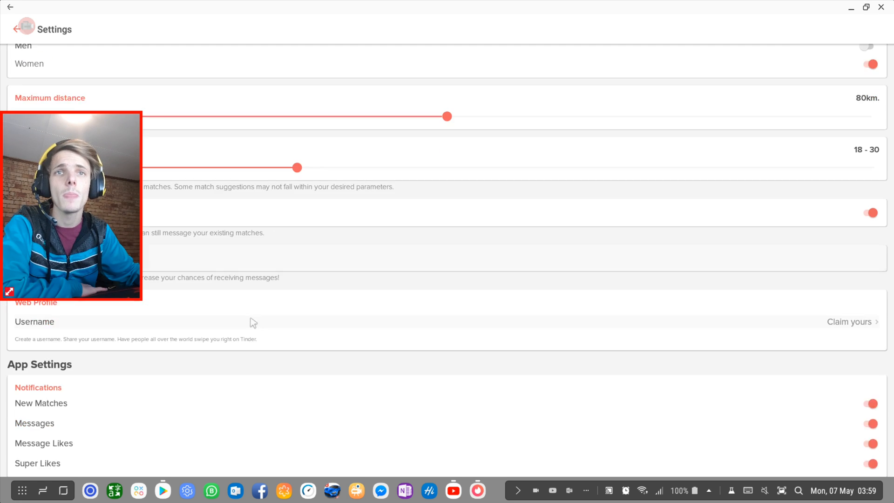
scroll(down, 3)
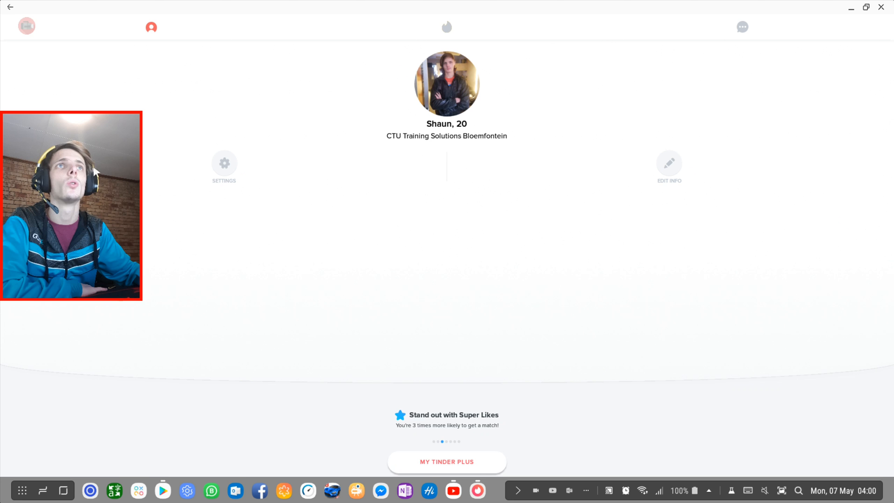
Step: Back in the swipe deck, like one profile and nope the next two
click(446, 27)
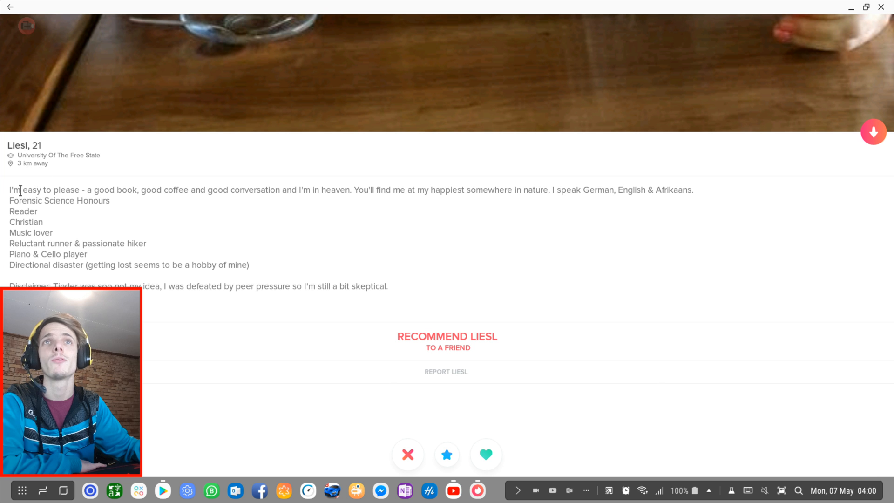
mouse_move(158, 178)
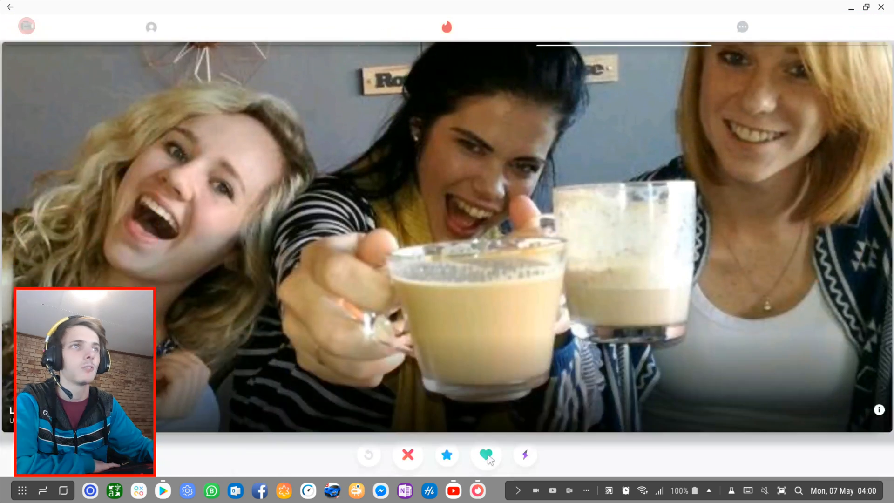
click(486, 454)
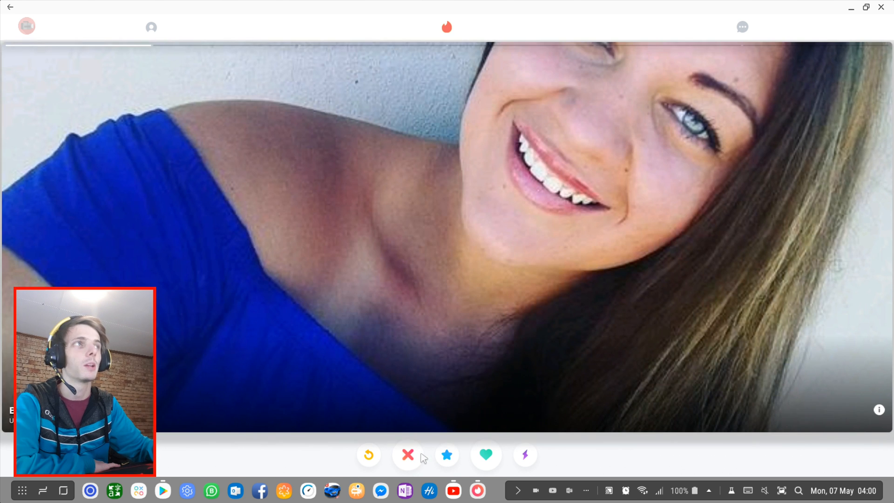
mouse_move(359, 482)
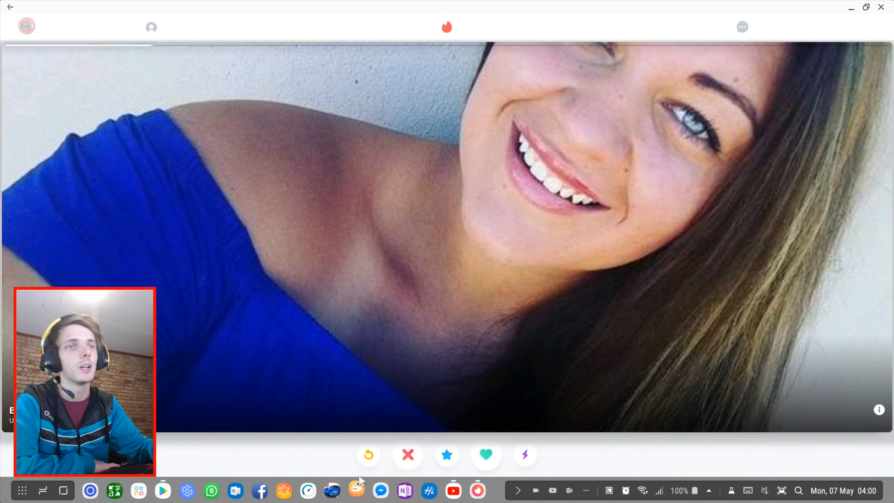
click(407, 454)
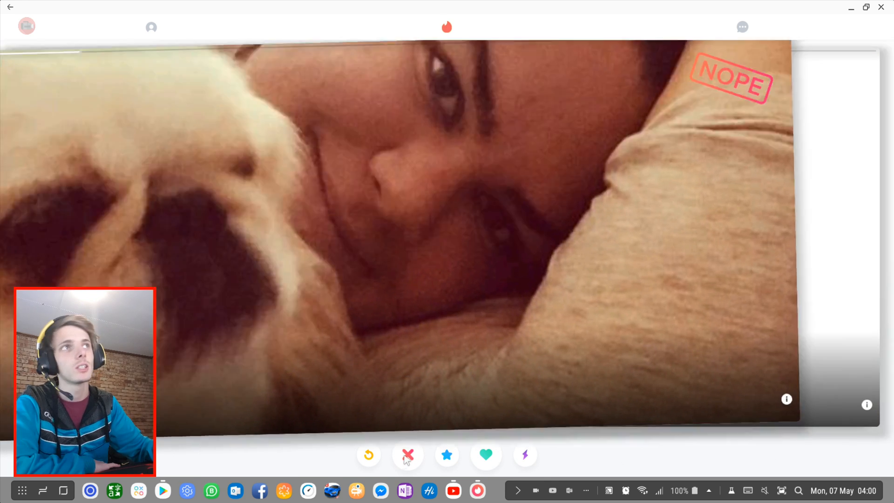
click(407, 454)
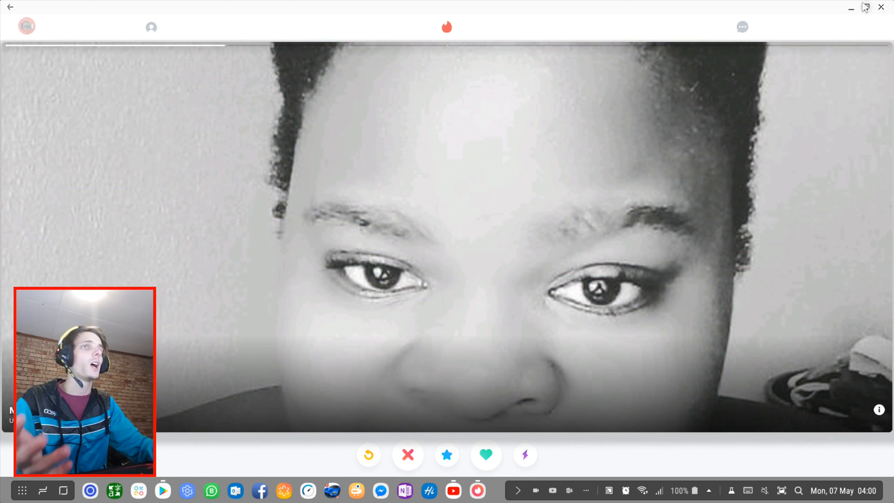
mouse_move(850, 8)
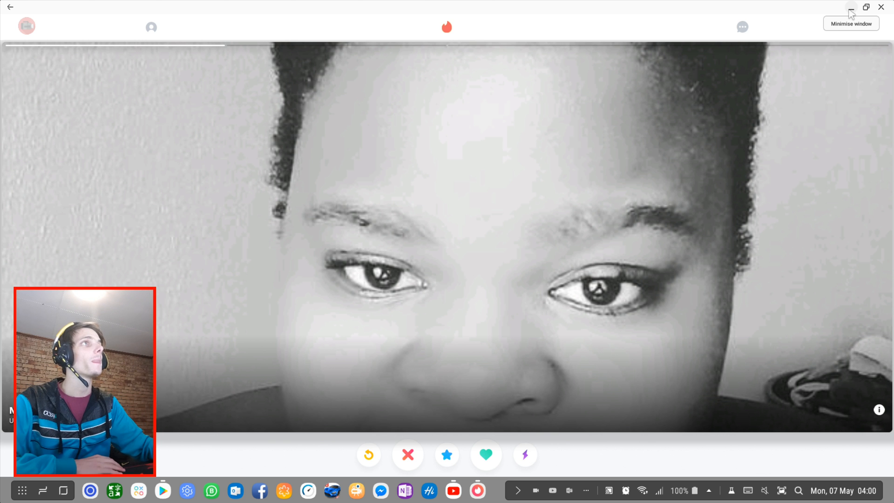
Step: Nope the black-and-white profile, like the long-haired one, then view matches
click(865, 7)
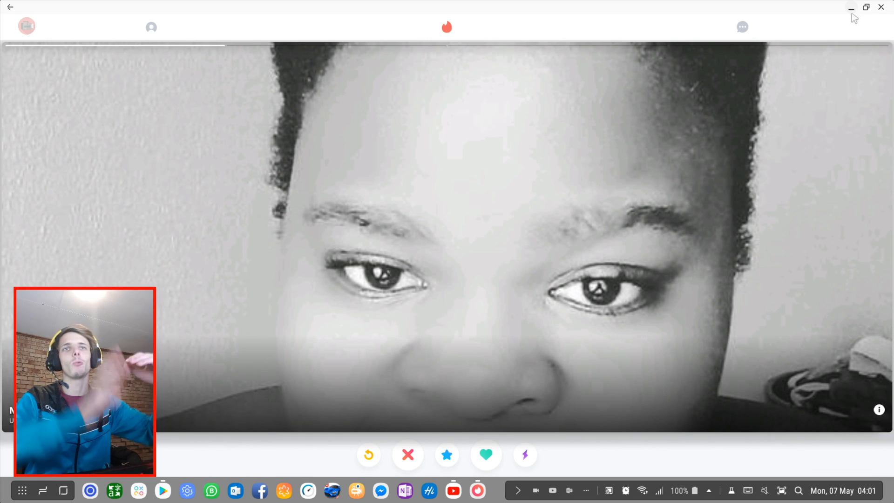
click(407, 454)
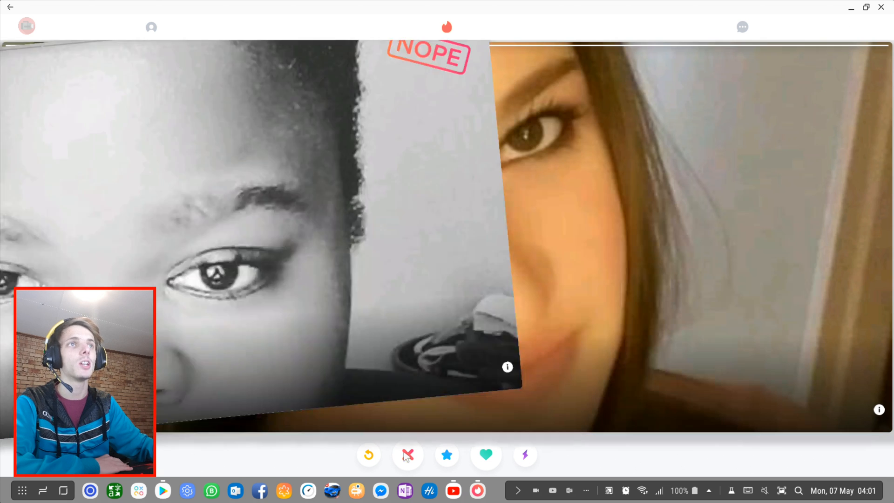
click(406, 454)
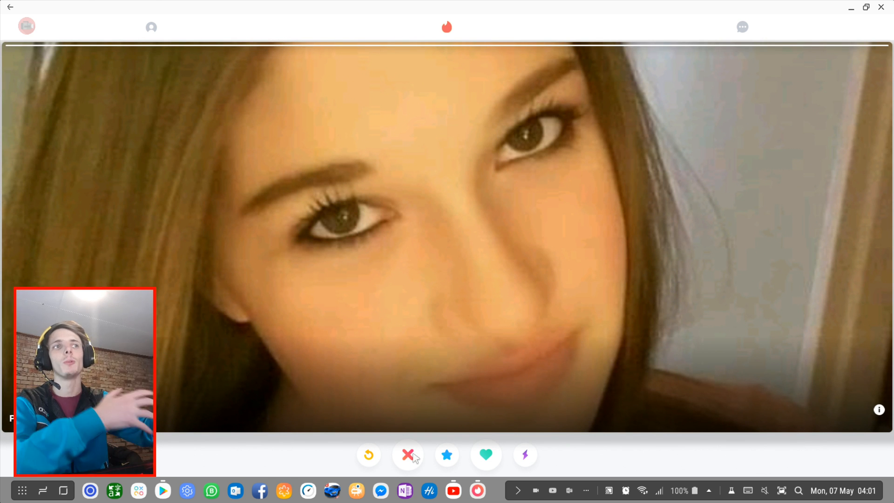
click(485, 454)
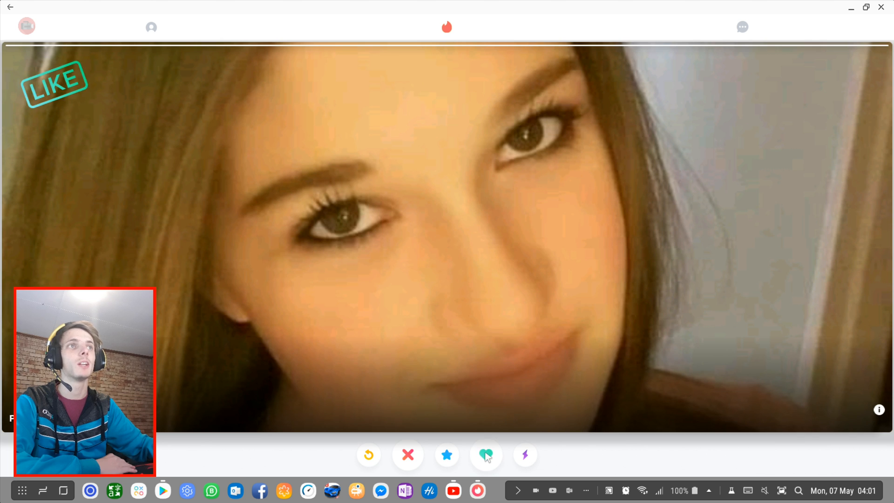
click(485, 454)
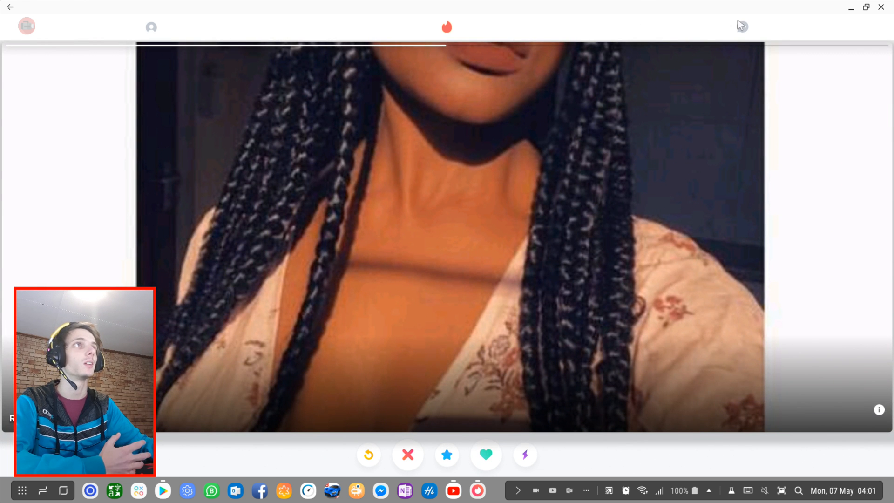
click(741, 26)
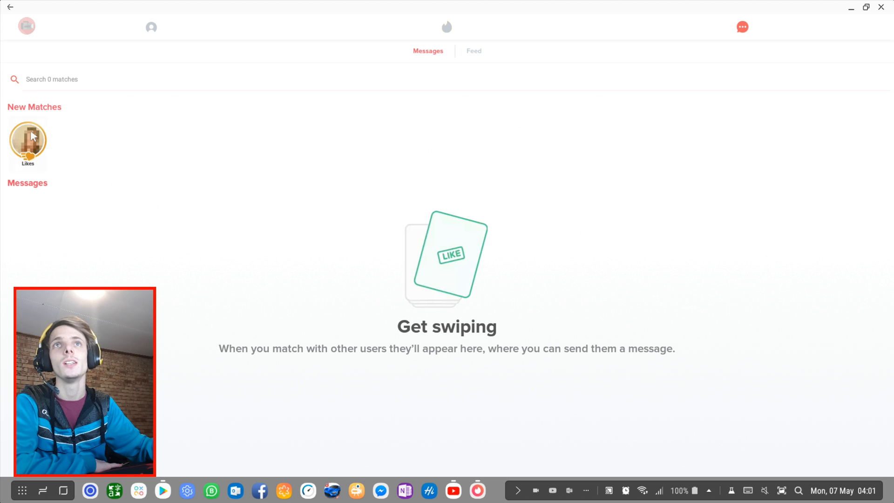
click(27, 140)
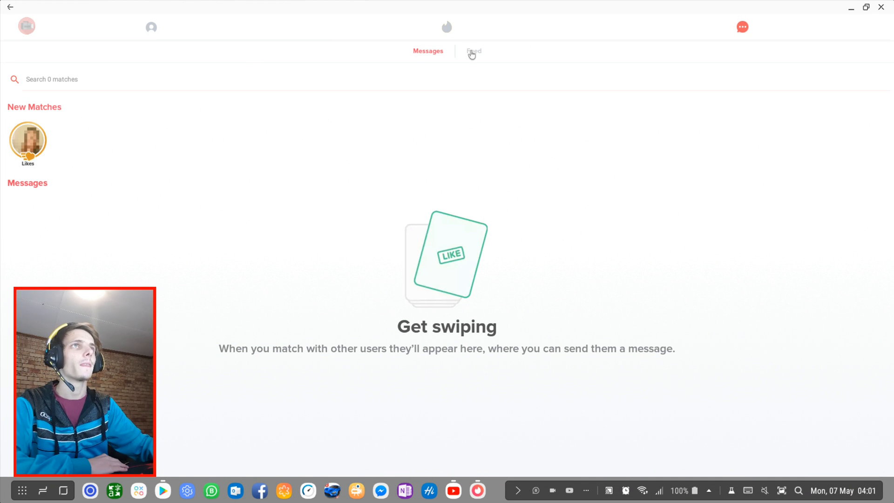
mouse_move(299, 31)
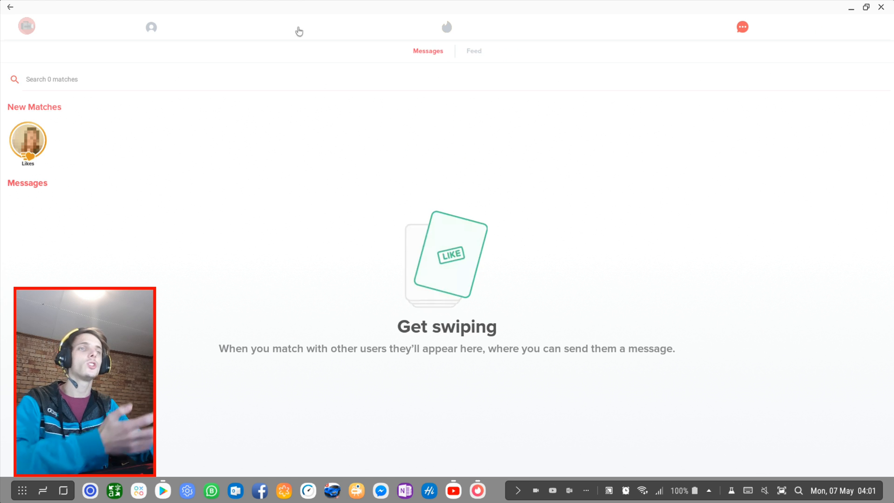
click(151, 27)
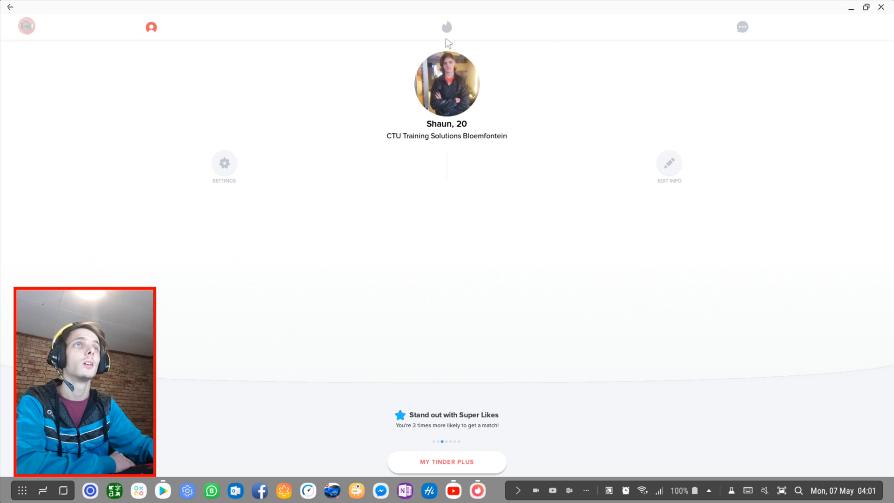
click(446, 26)
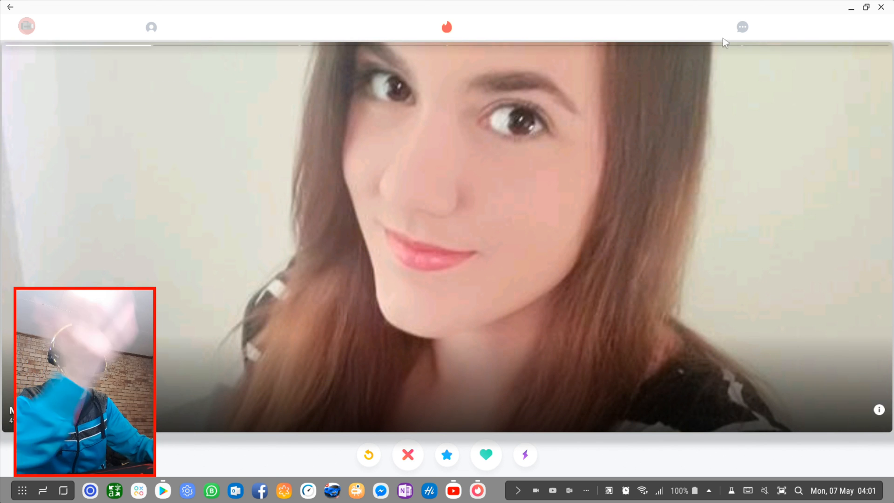
click(741, 26)
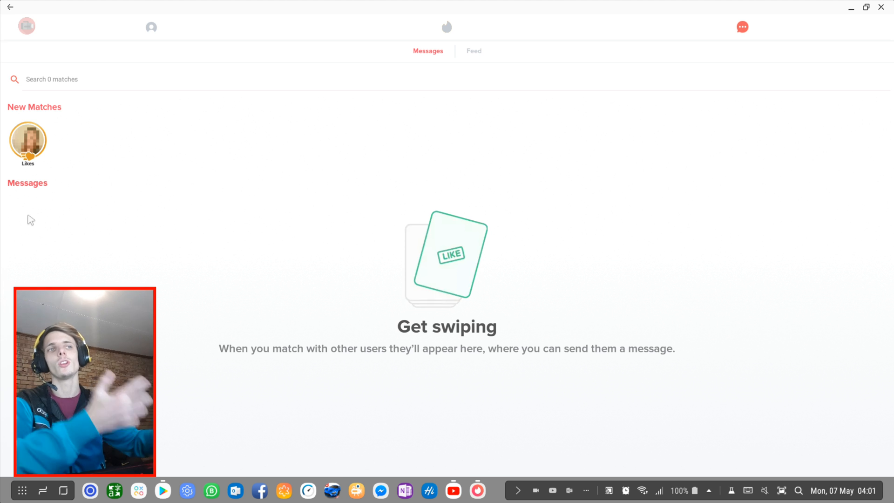
Step: Return to the discovery deck and swipe through five more profiles in a row
click(446, 26)
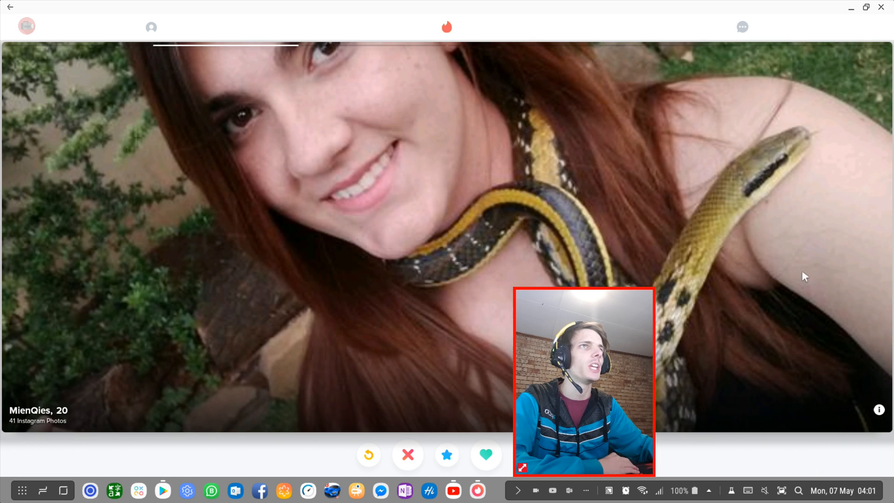
click(407, 454)
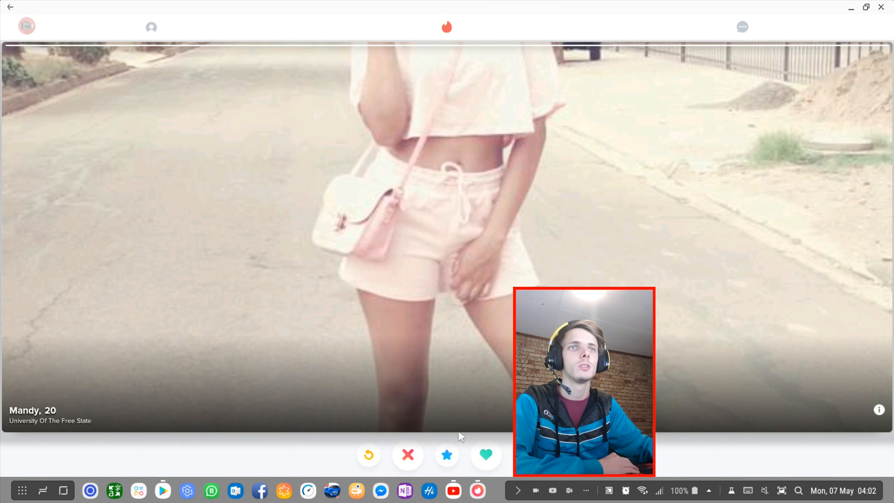
click(486, 455)
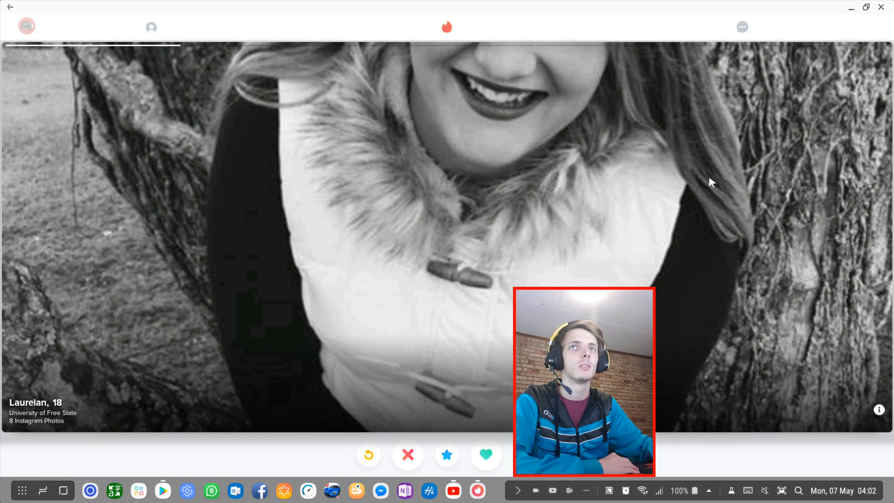
click(407, 455)
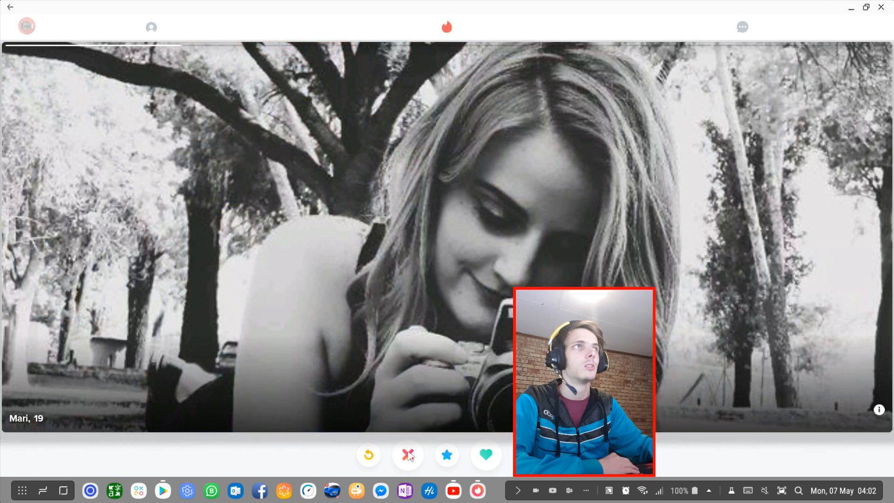
click(407, 454)
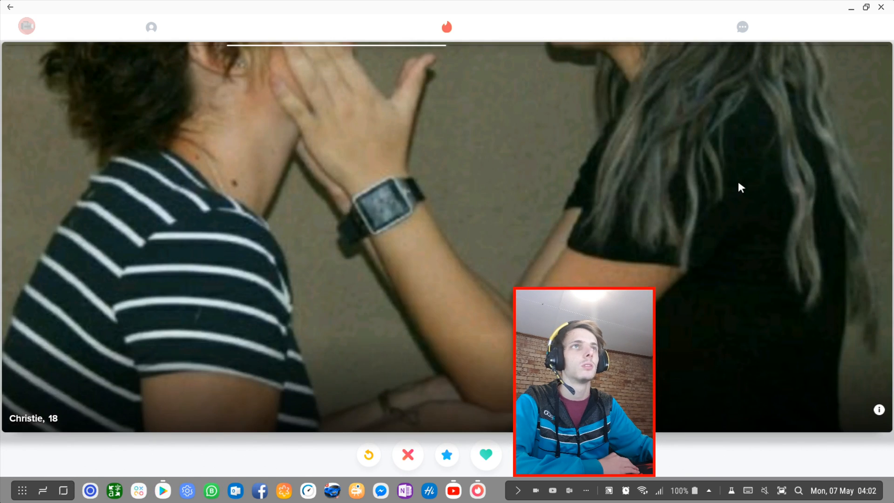
click(407, 454)
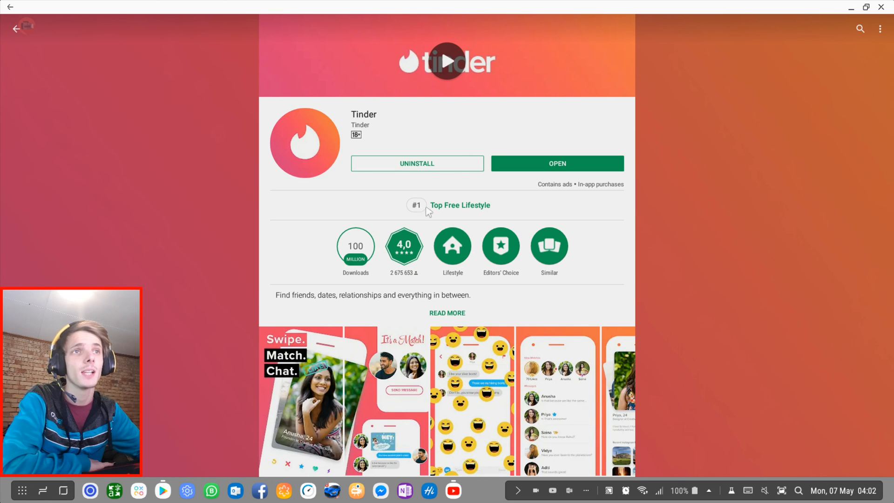
Step: Give Tinder a three-star 'It's OK' rating in the rate-this-app section
scroll(down, 3)
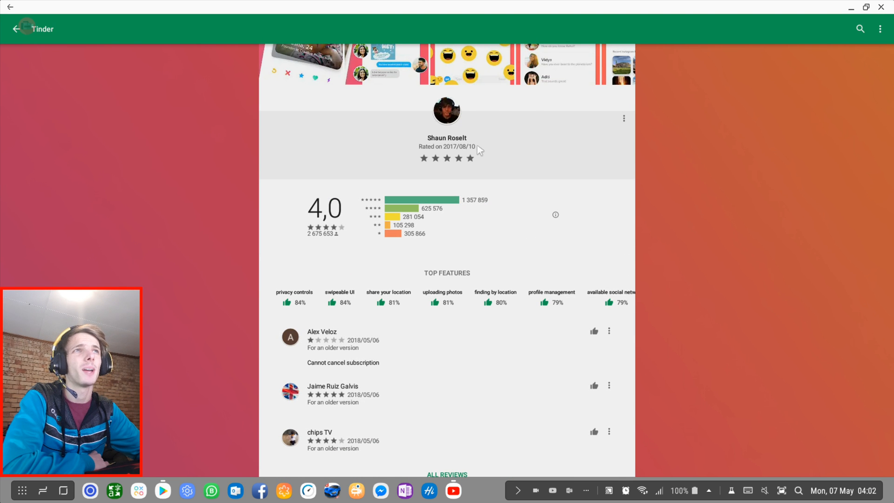
click(624, 117)
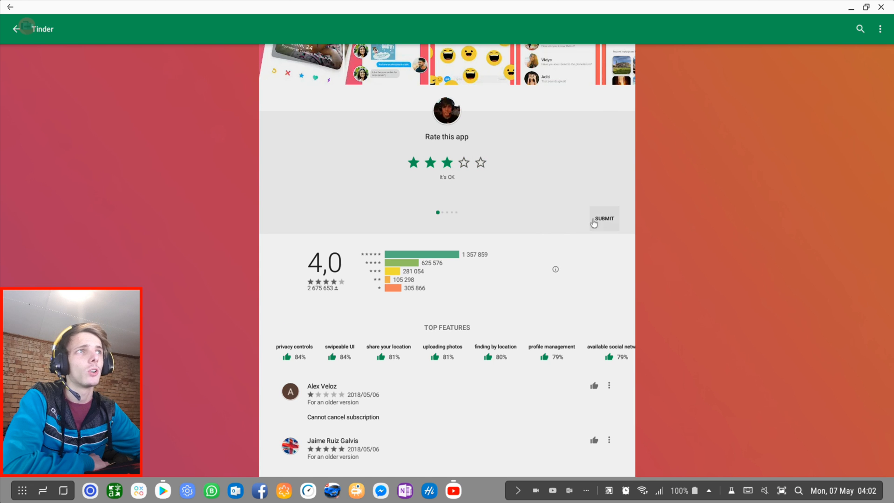
Step: Submit the three-star rating and answer both feedback questions, Yes for expectations
click(603, 218)
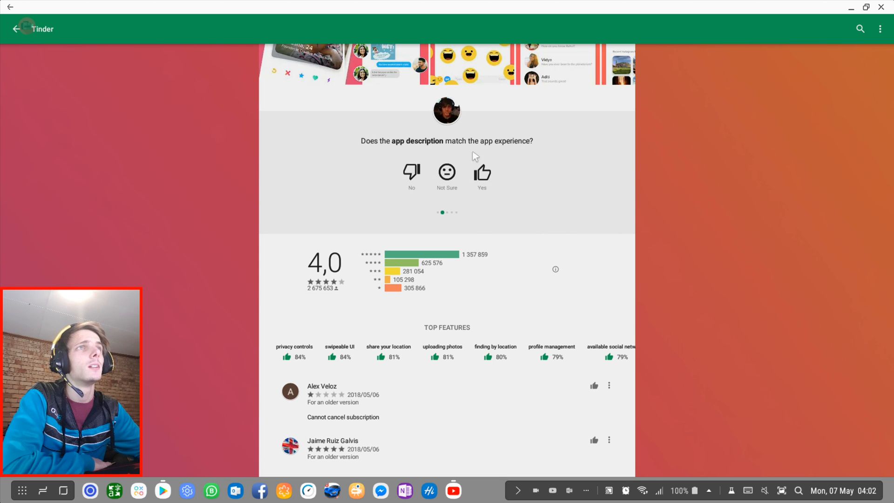
click(481, 171)
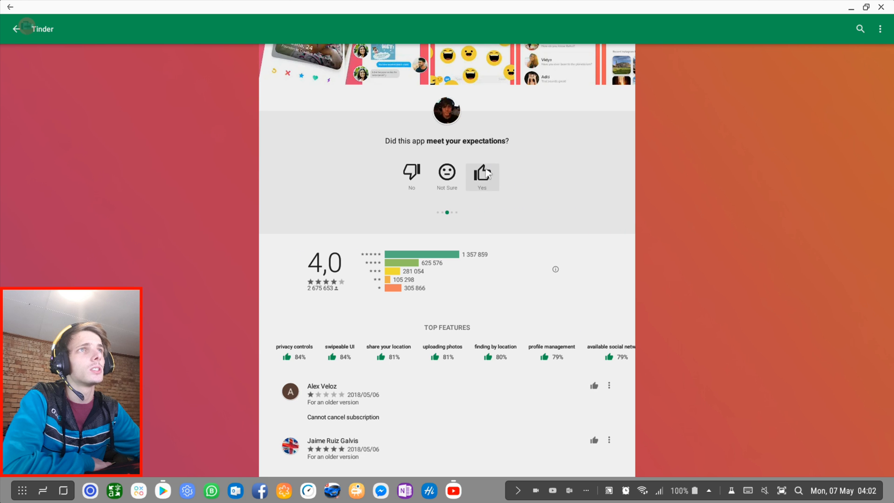
click(482, 173)
text(This app needs to be)
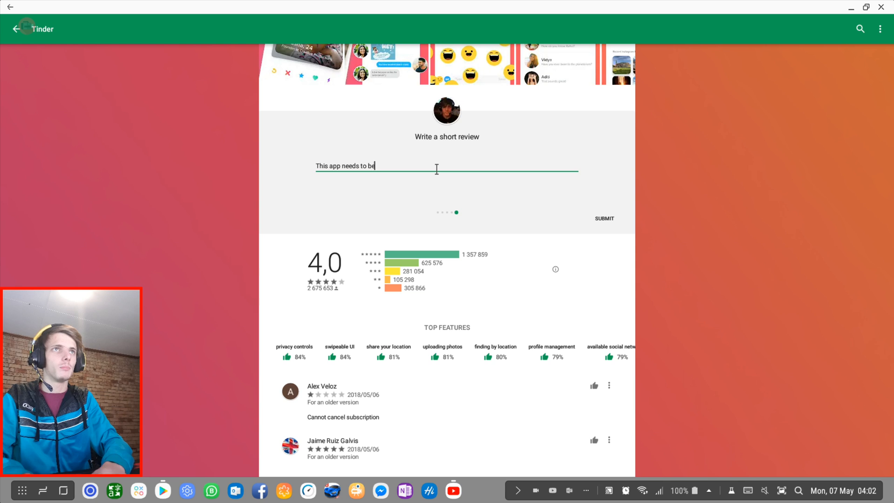
Step: Post the review: "This app needs to look better on big displays like a 24" 1080p display."
key(BackSpace)
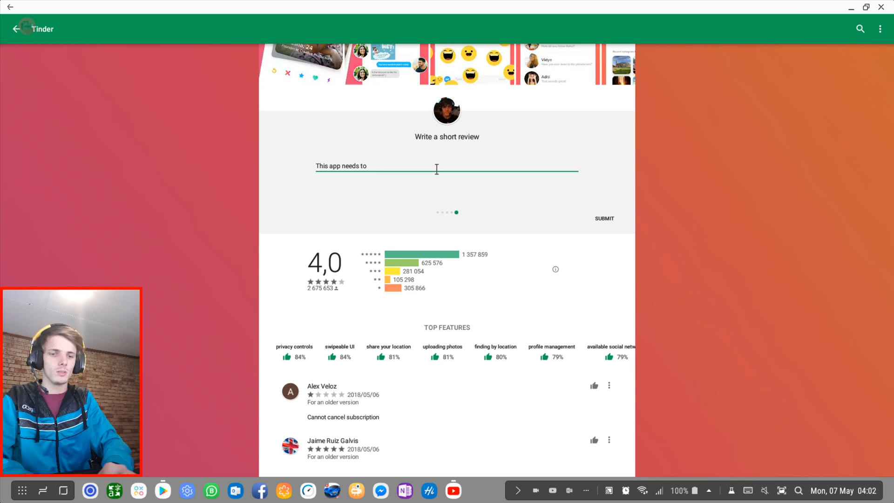
text(look better on)
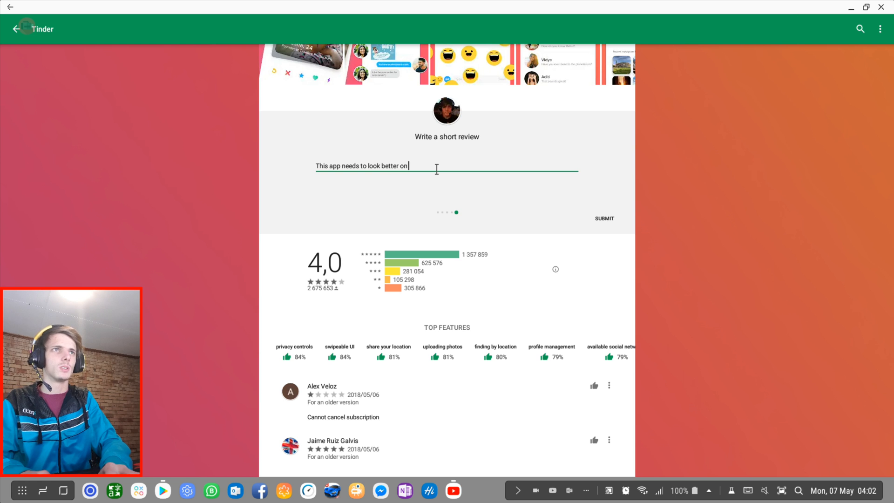
text(big displays)
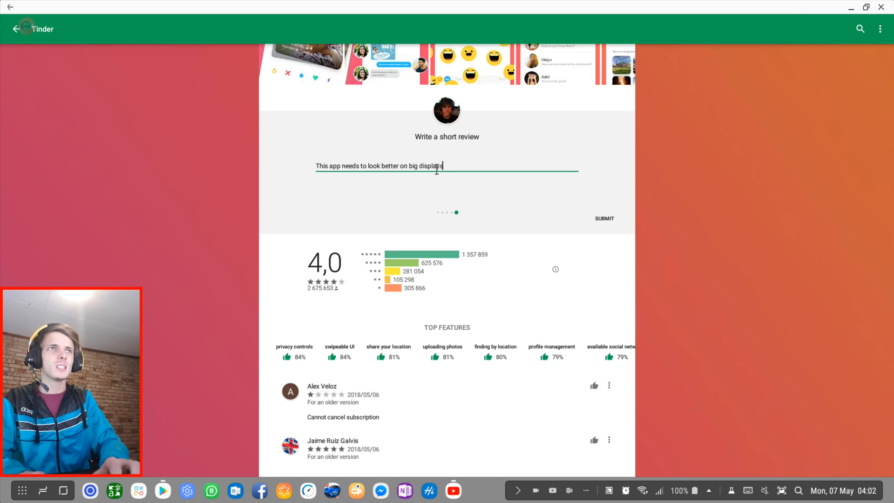
text(like a 24" displa)
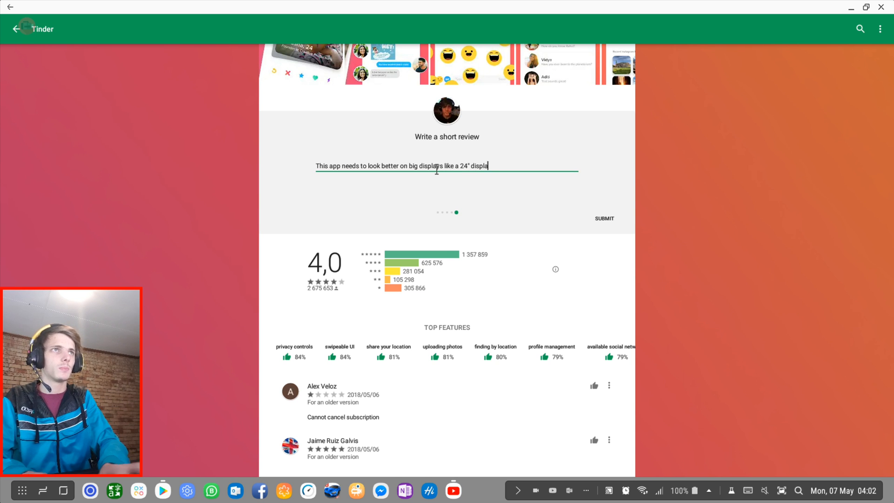
text(1080p)
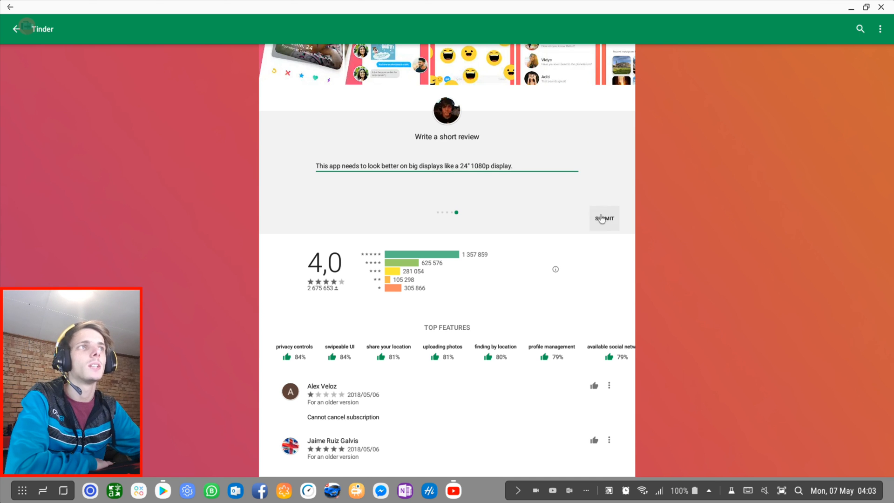
click(604, 218)
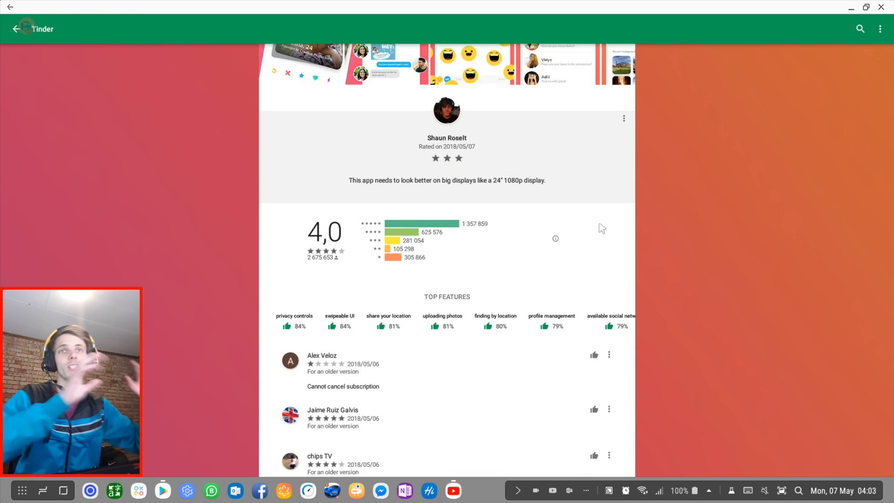